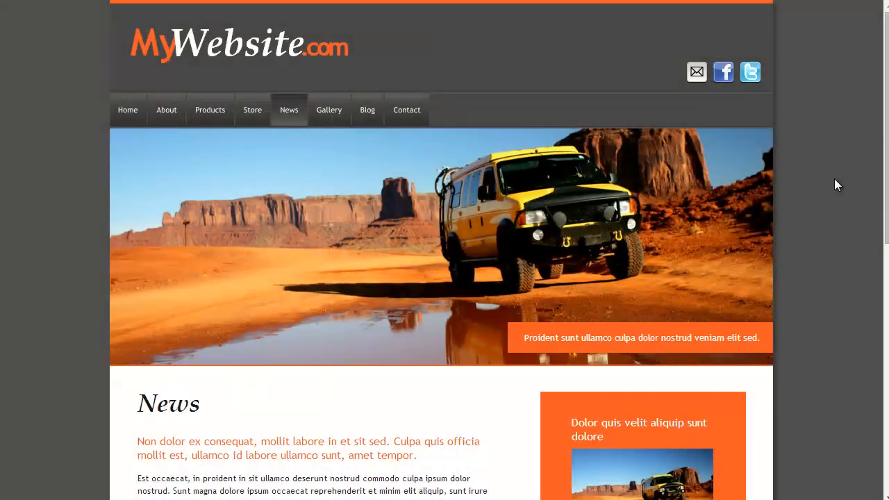
Step: Scroll through the sample site's News page in the browser to see its narrow mobile-style layout
scroll("down", 3)
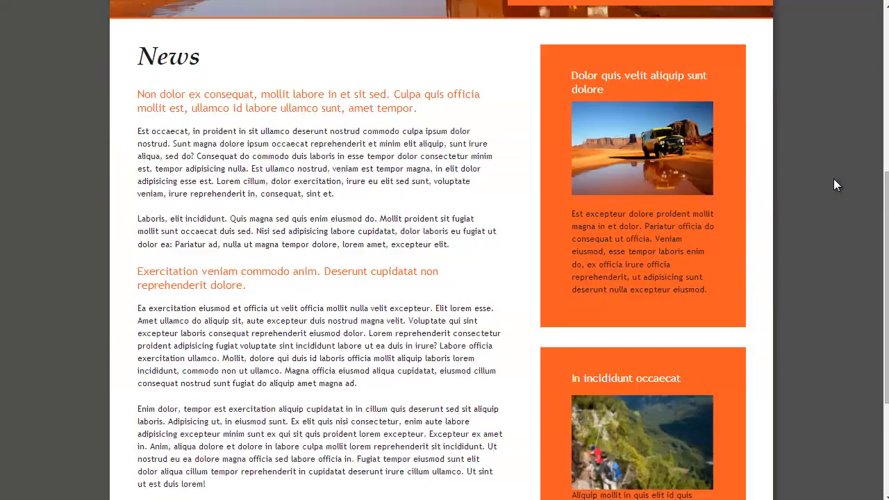
scroll("up", 3)
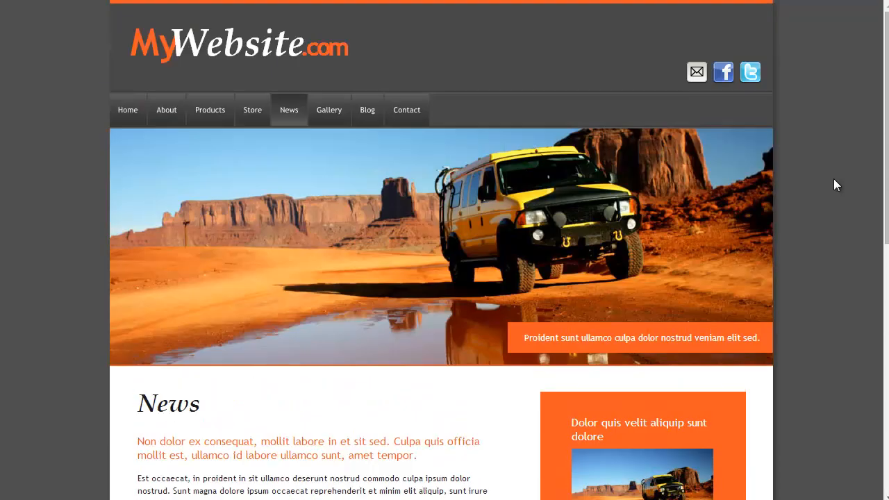
mouse_move(879, 183)
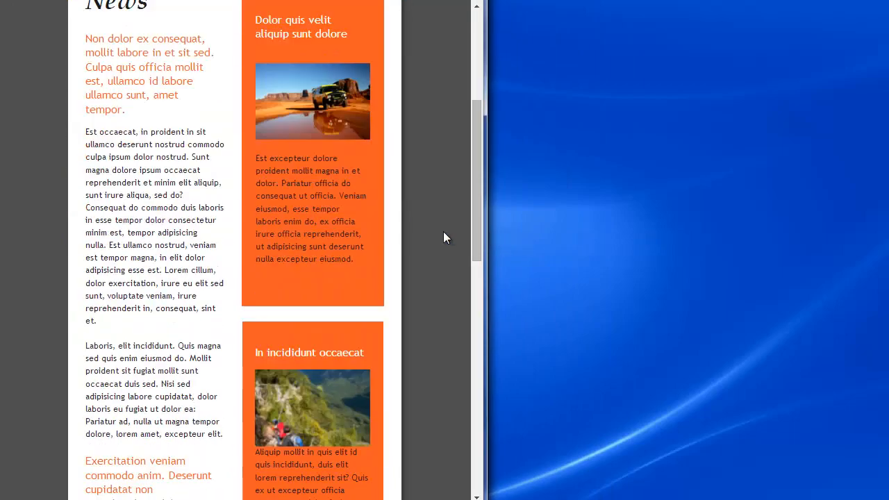
scroll("up", 3)
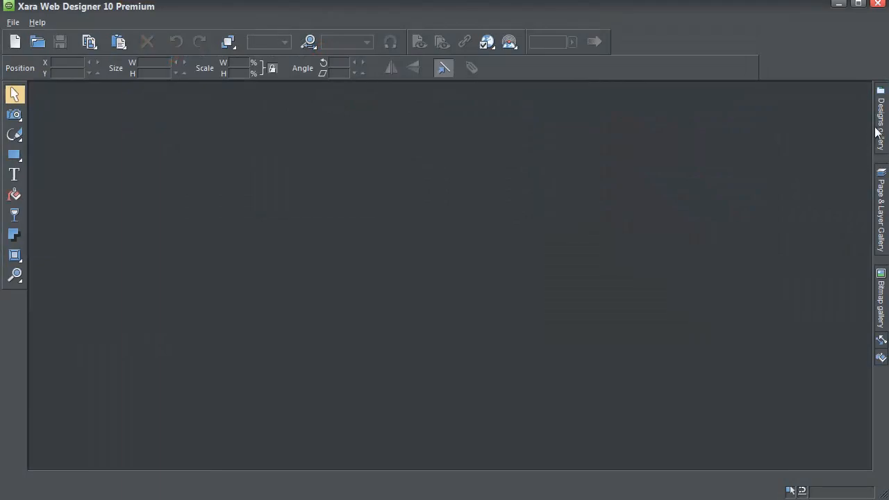
Step: Load the Hiker Theme (R) (NEW) Website design from the Designs gallery as a new document
left_click(880, 114)
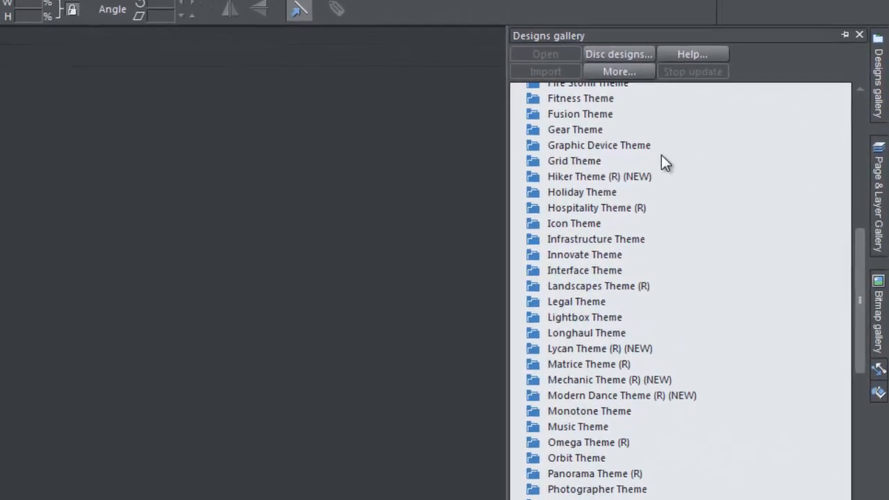
left_click(581, 174)
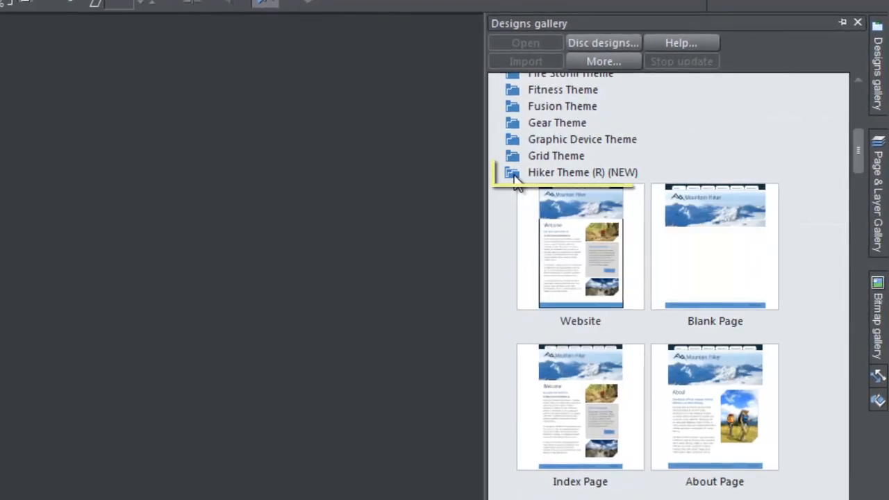
left_click(582, 173)
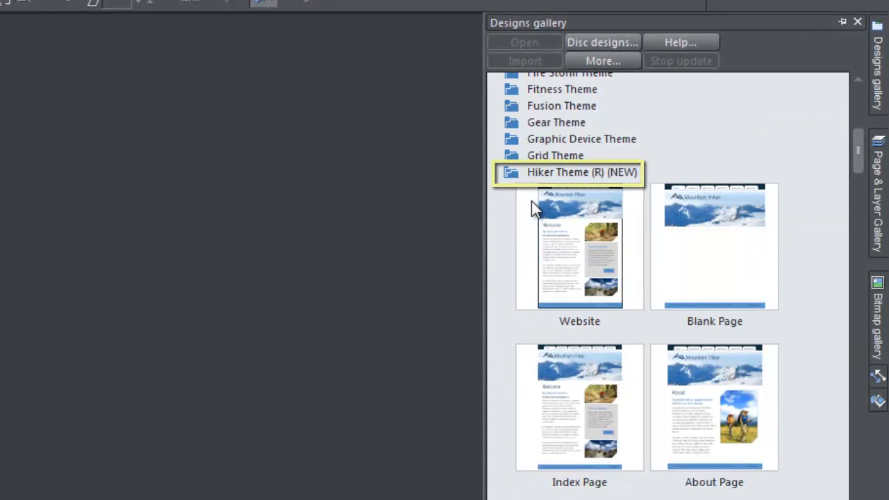
left_click(579, 247)
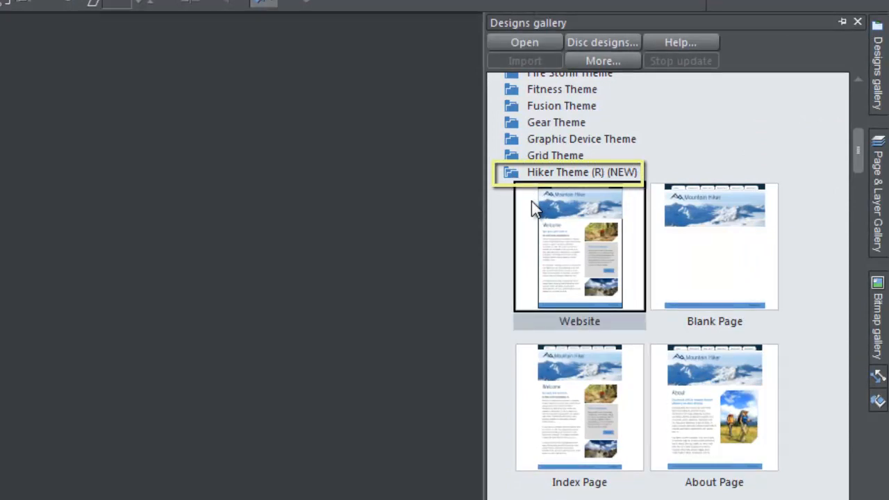
double_click(579, 250)
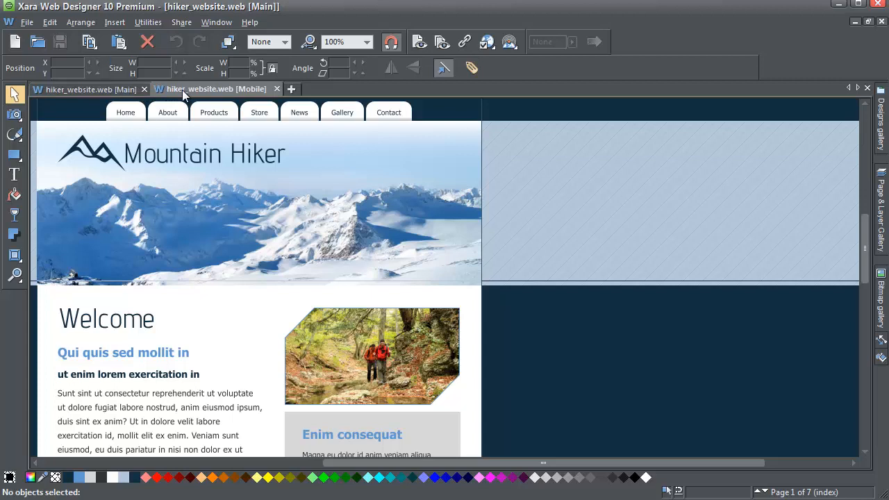
Step: View the Hiker Products page in the Main variant, then in the Mobile variant
left_click(217, 89)
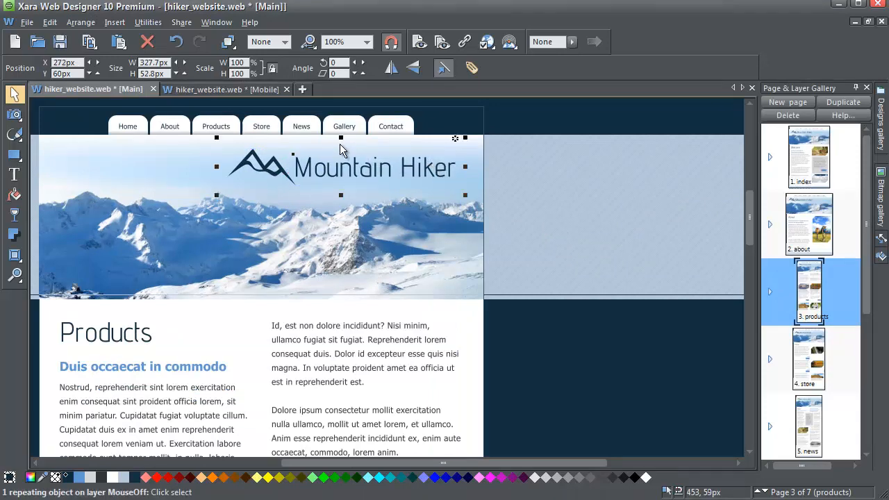
left_click(225, 88)
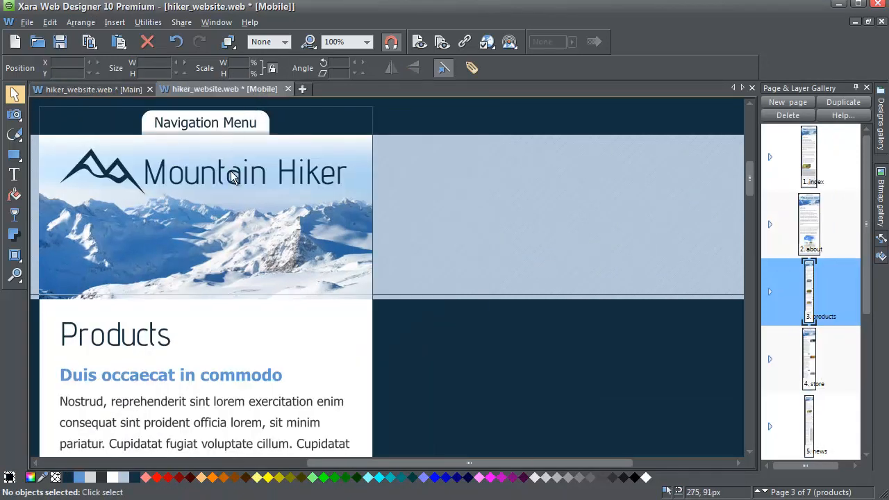
left_click(209, 173)
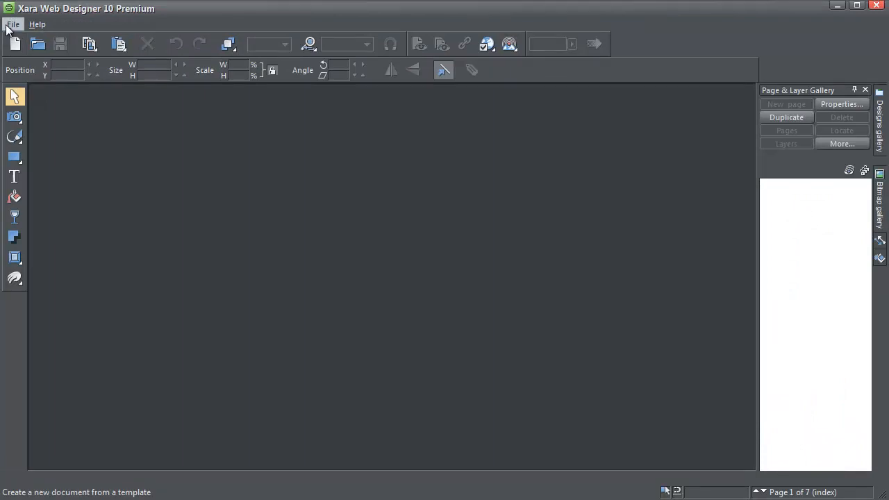
Step: Start a new document from the content catalog using the LongHaul Transporters Website design
left_click(13, 25)
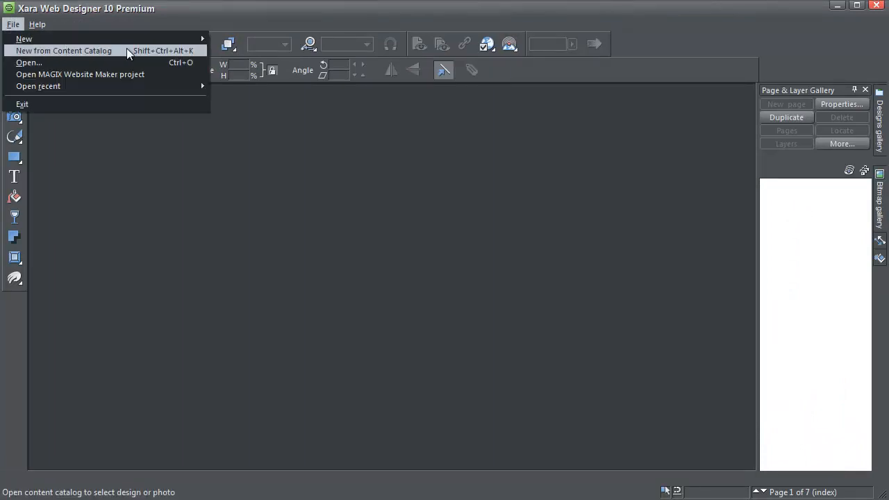
left_click(64, 50)
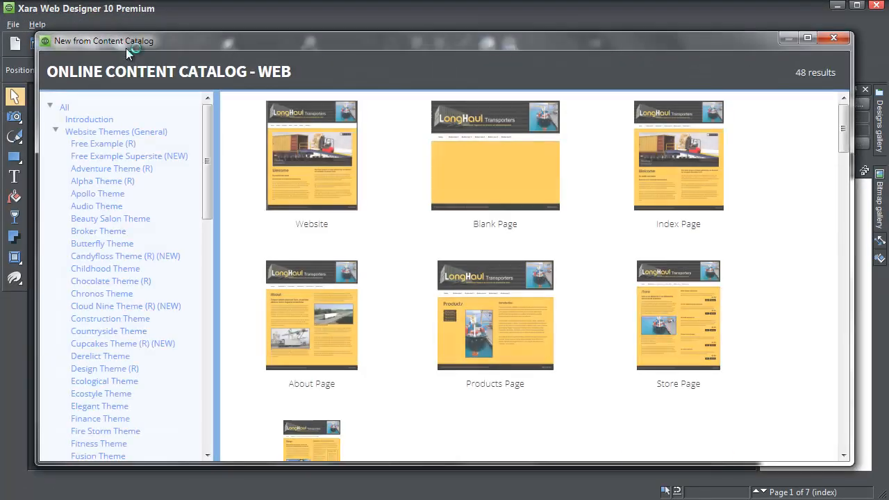
mouse_move(311, 155)
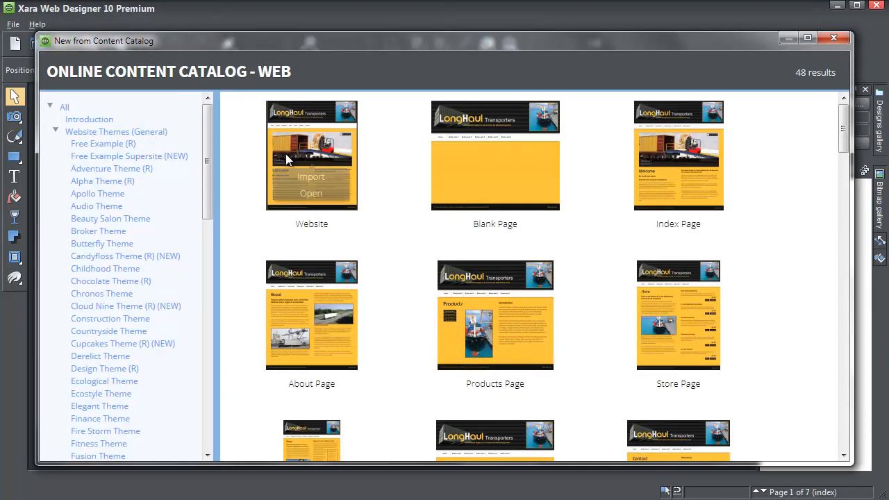
left_click(311, 193)
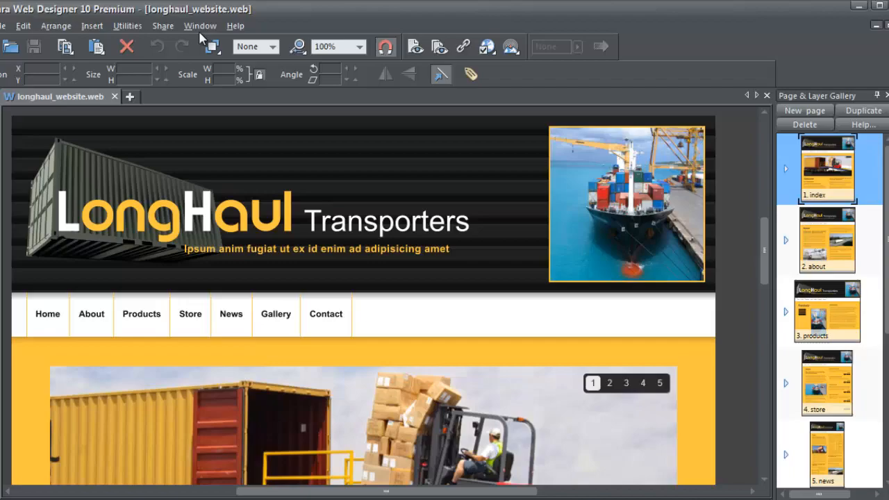
left_click(200, 25)
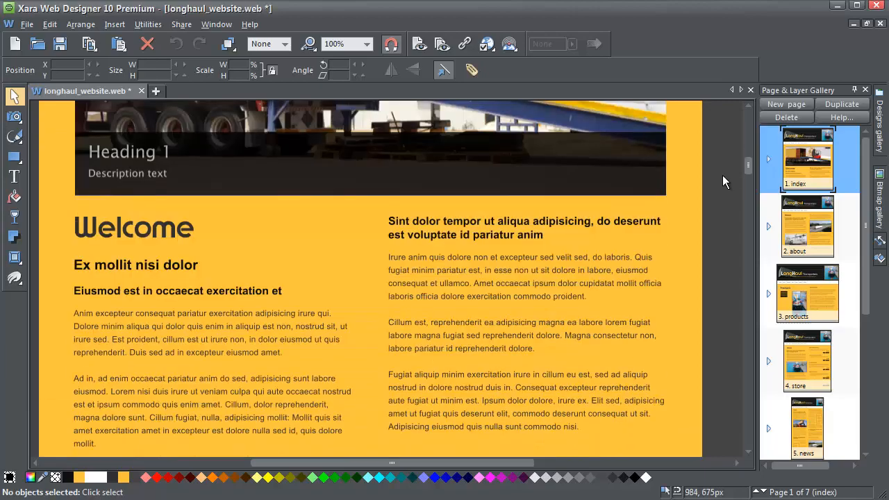
scroll("down", 3)
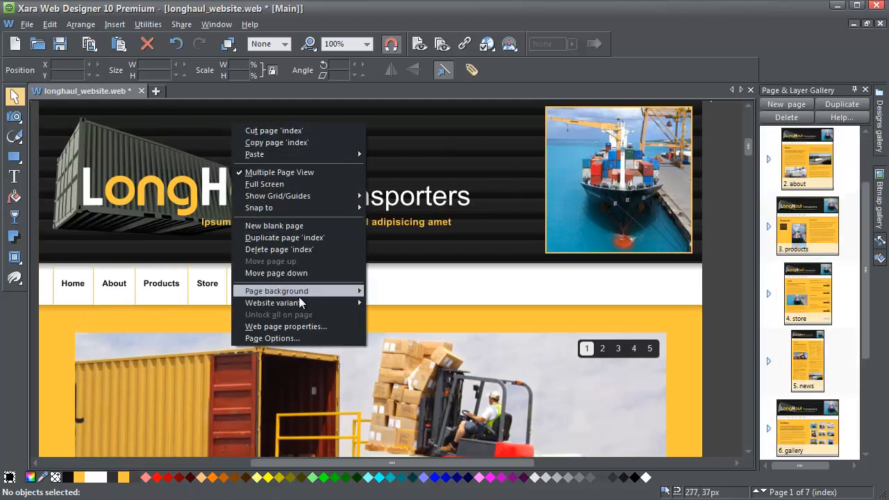
mouse_move(275, 303)
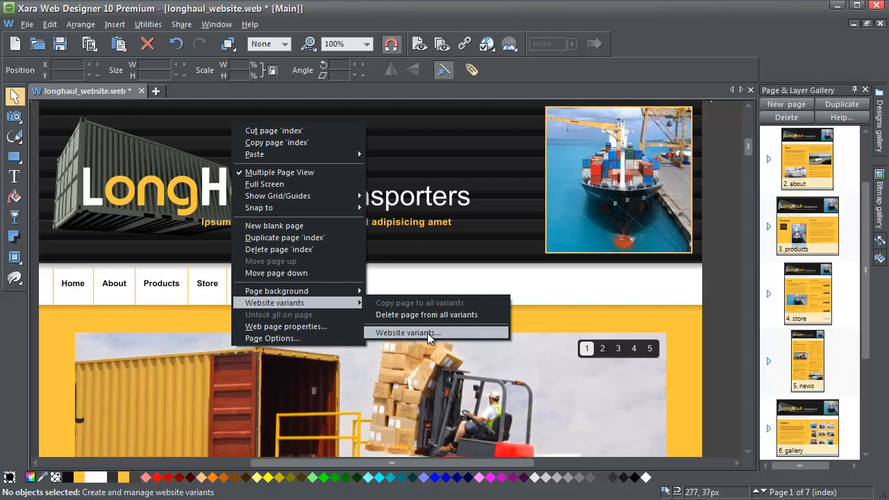
Step: Create a website variant named Mobile with a 480px page width via the variants manager
left_click(407, 332)
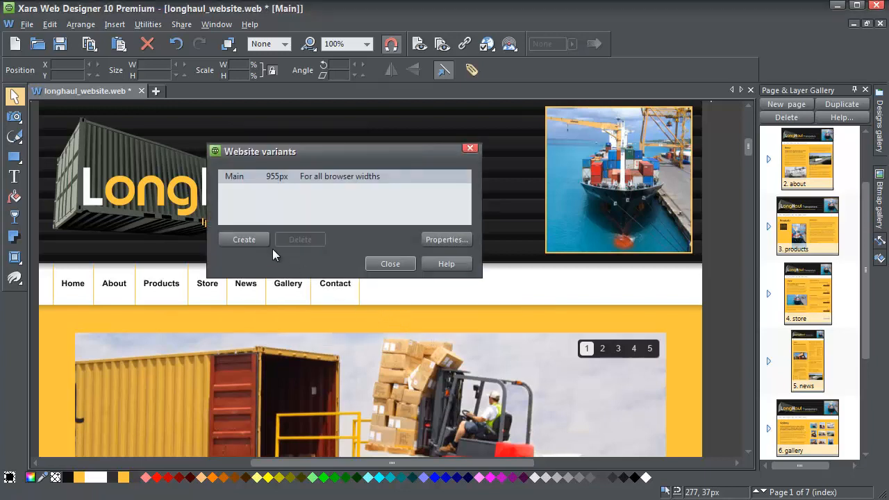
left_click(245, 238)
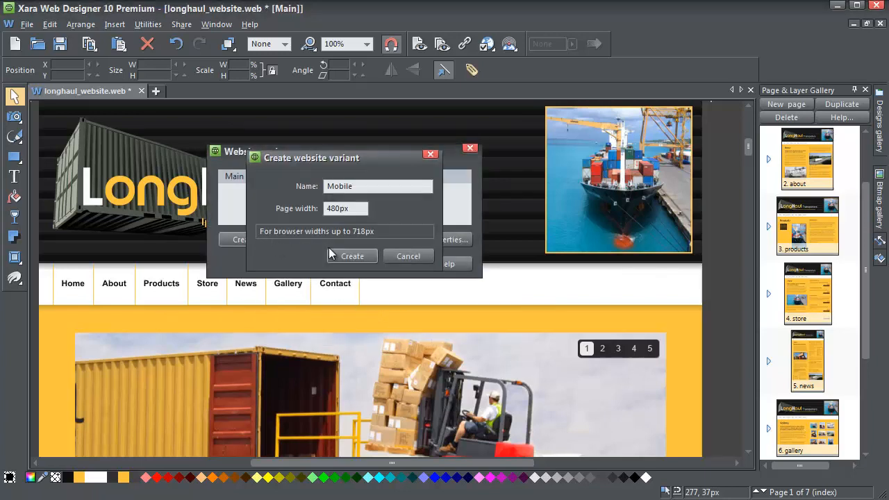
left_click(352, 256)
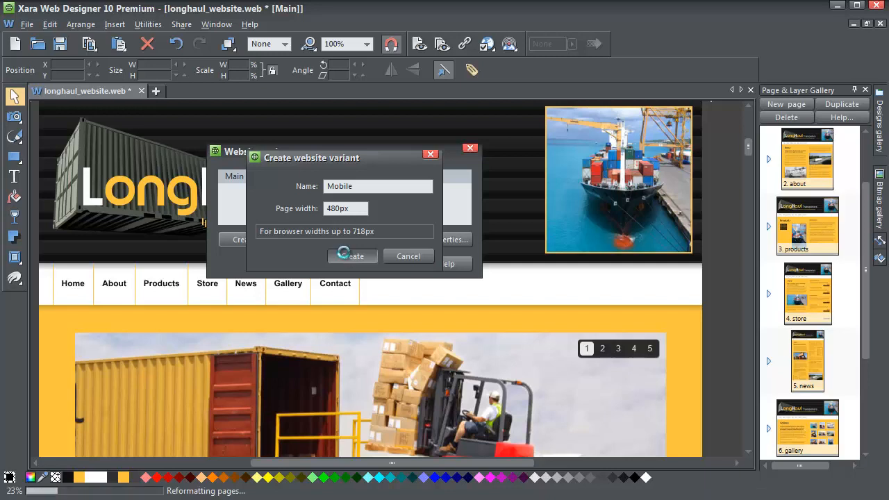
left_click(353, 256)
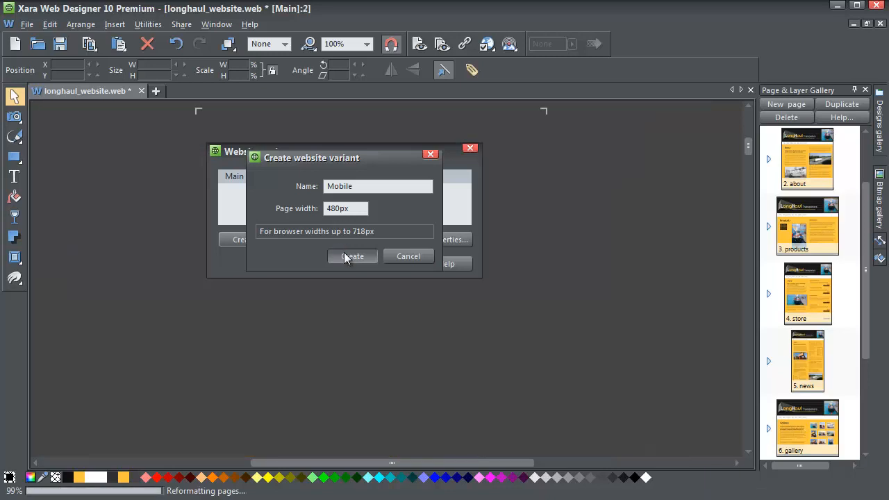
left_click(353, 256)
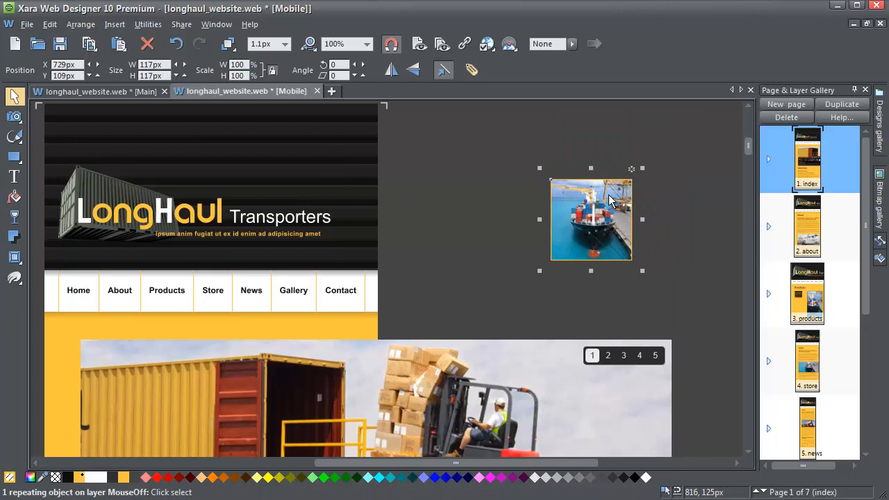
Step: Move the ship photo into the Mobile header and the Made with Xara link into the footer
left_click_drag(590, 219, 319, 156)
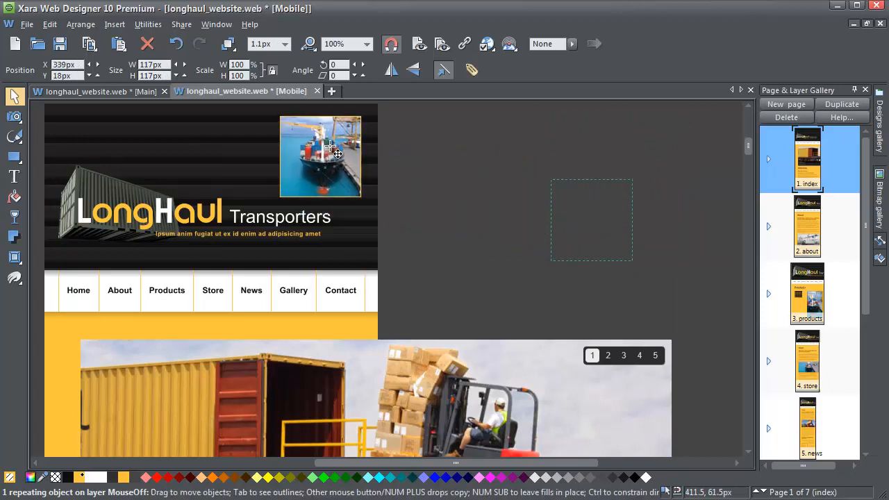
left_click(319, 155)
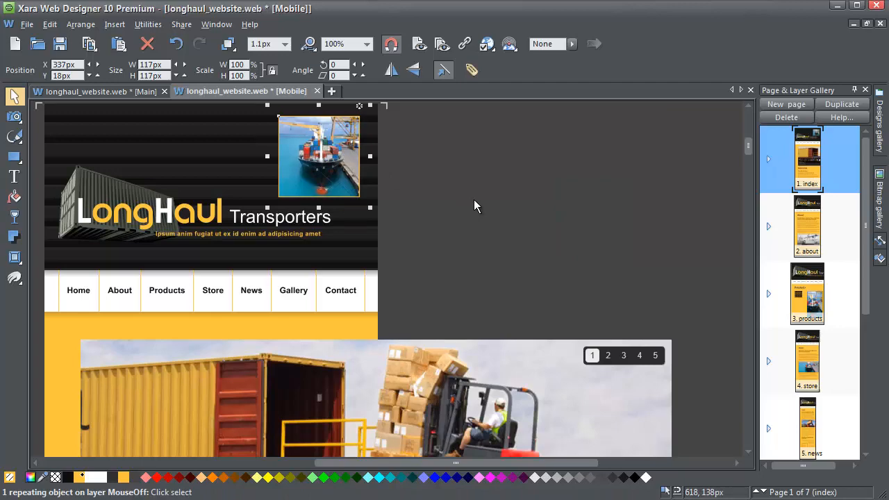
mouse_move(477, 204)
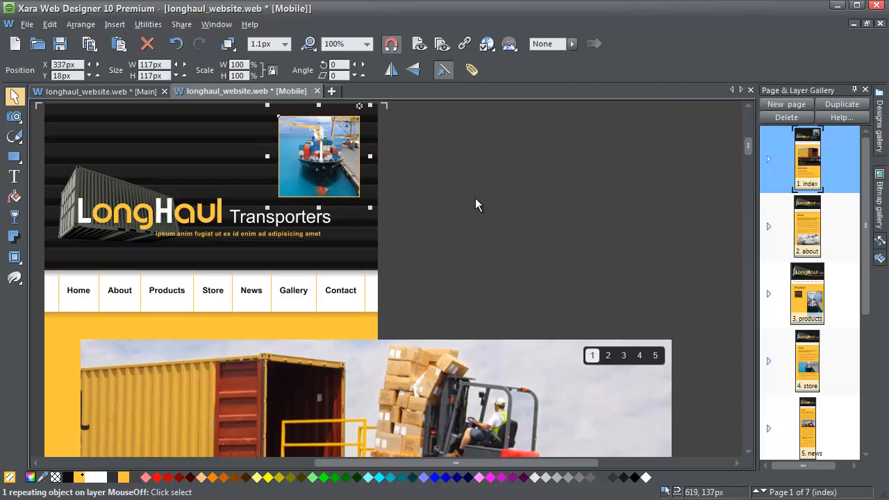
left_click(806, 225)
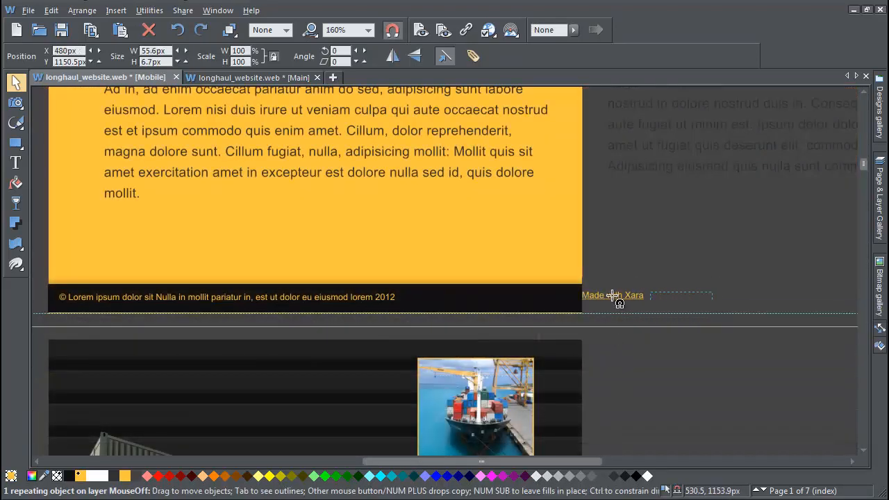
left_click_drag(612, 295, 536, 299)
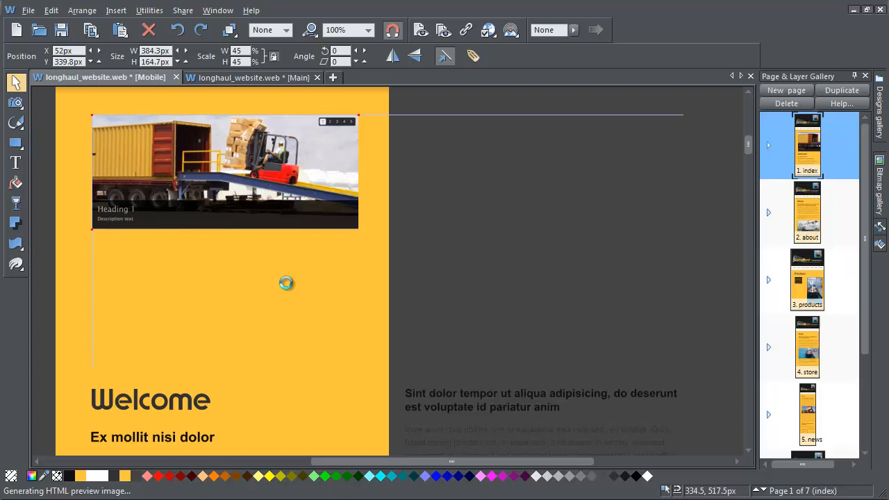
Step: Scroll down past the Mobile index, About, Products and Gallery pages to the Contact page
scroll("down", 3)
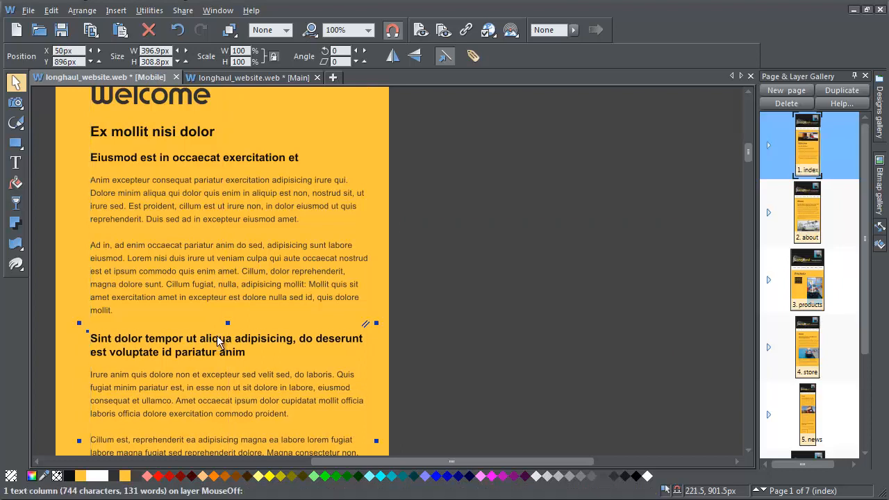
scroll("down", 3)
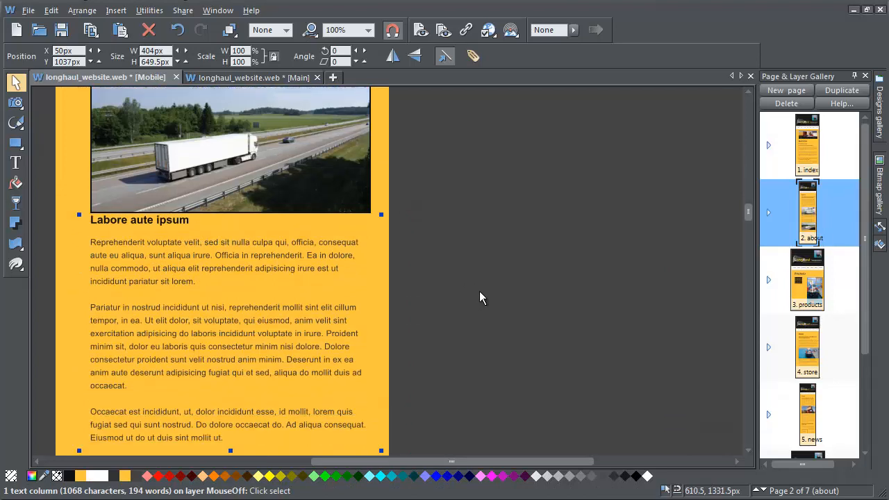
scroll("down", 3)
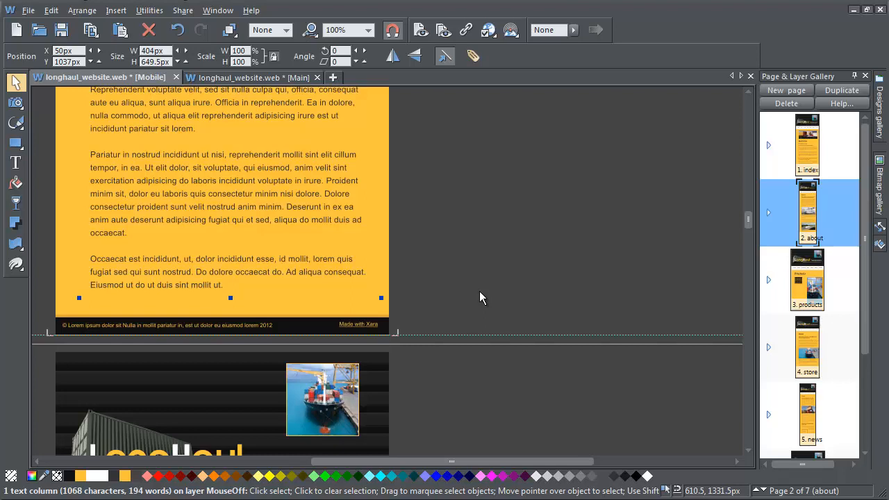
scroll("down", 3)
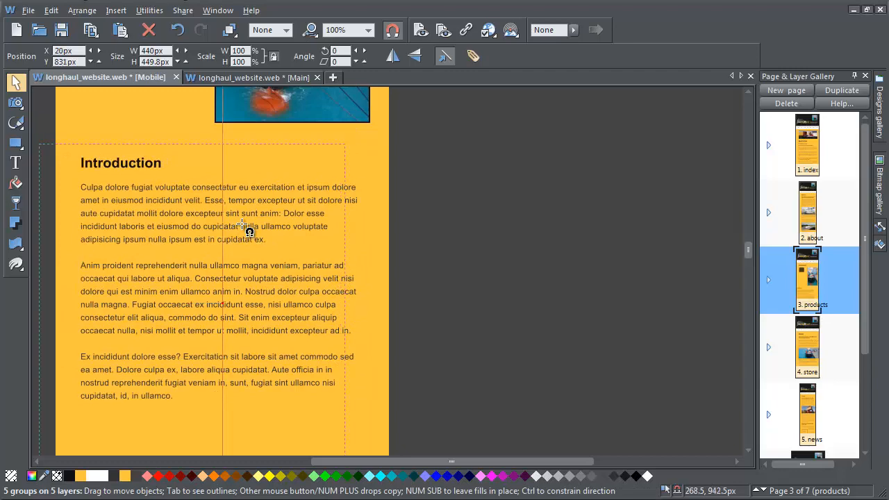
scroll("down", 3)
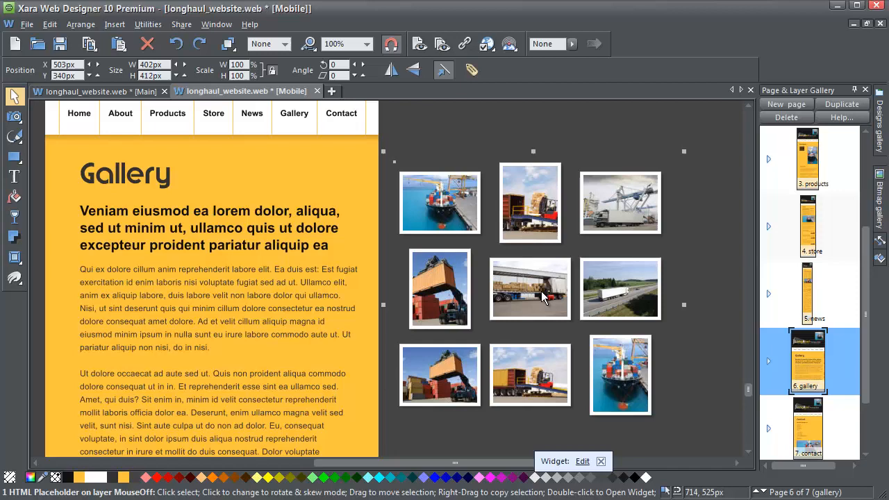
scroll("down", 3)
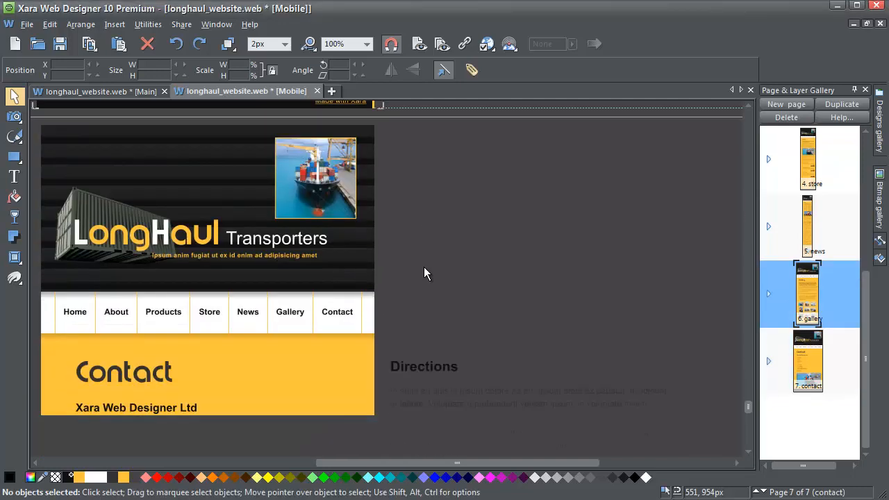
Step: Select the Directions text column on the Mobile Contact page to fit it to the page width
scroll("down", 3)
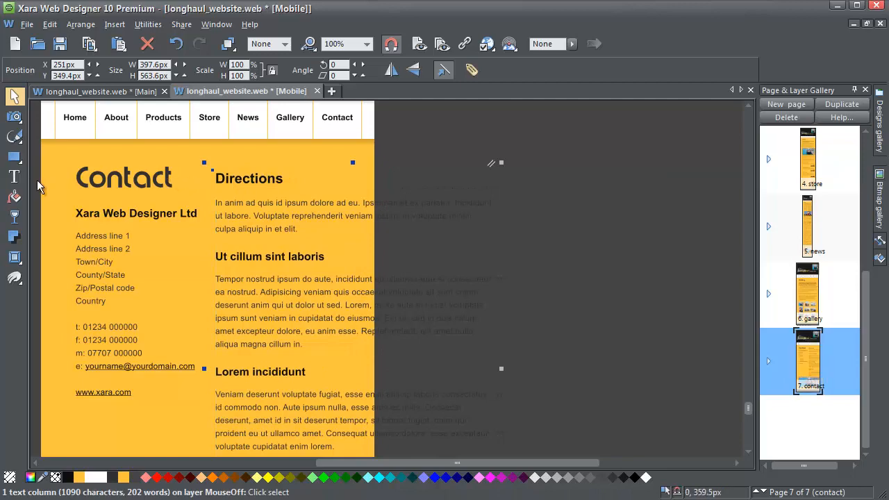
left_click(14, 178)
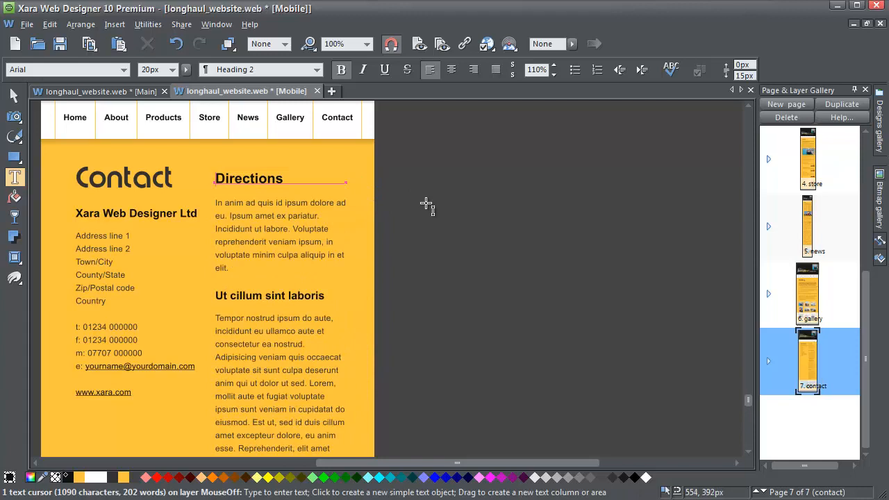
mouse_move(424, 206)
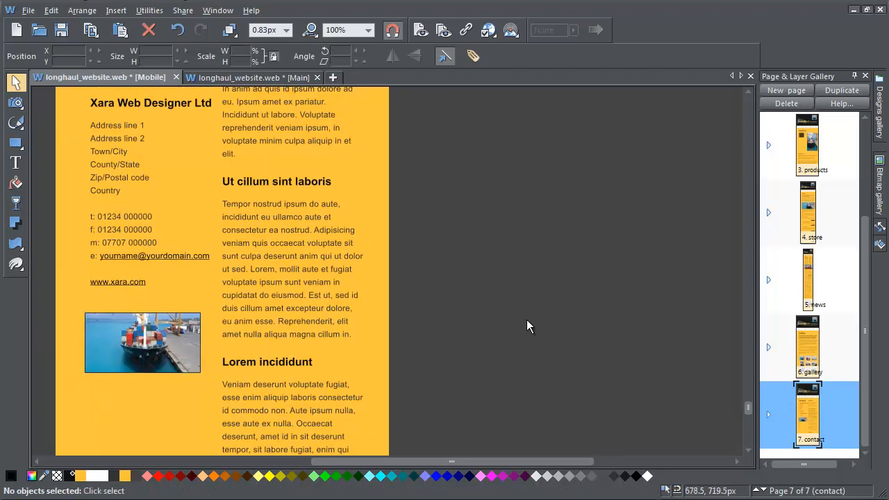
Step: Select the Welcome heading on the Mobile index page, then show the Main variant's About page
scroll("down", 3)
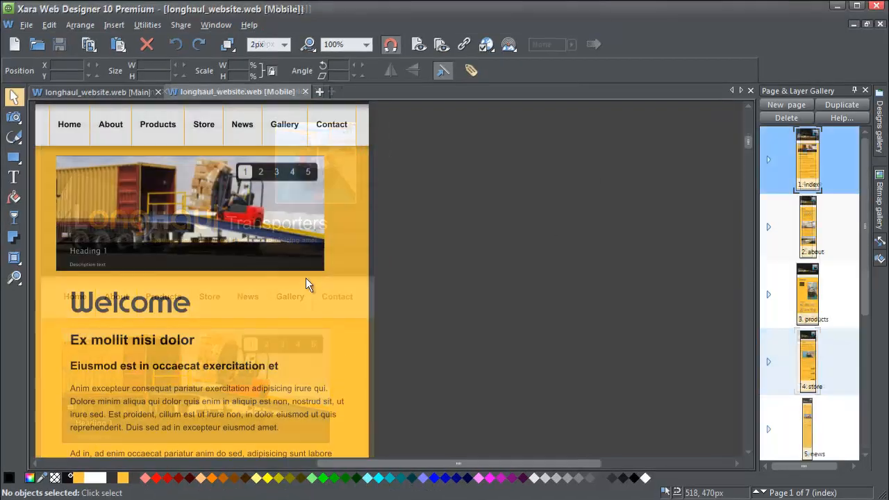
left_click(186, 301)
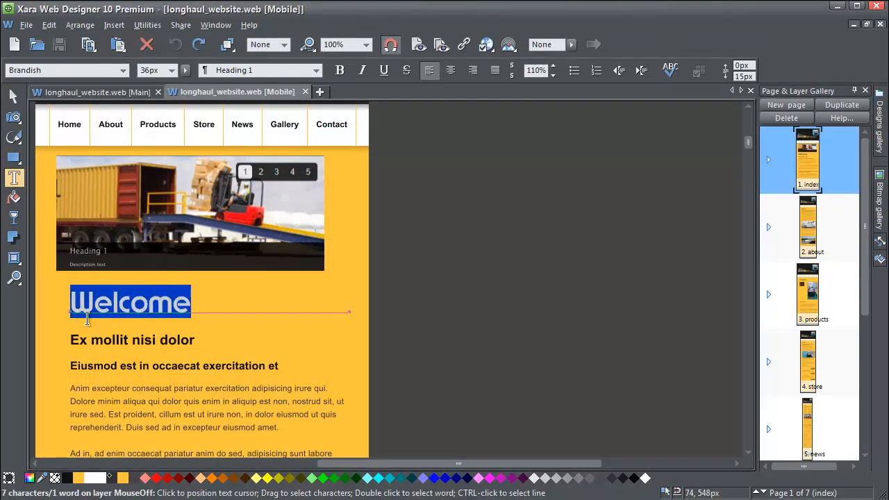
type("About")
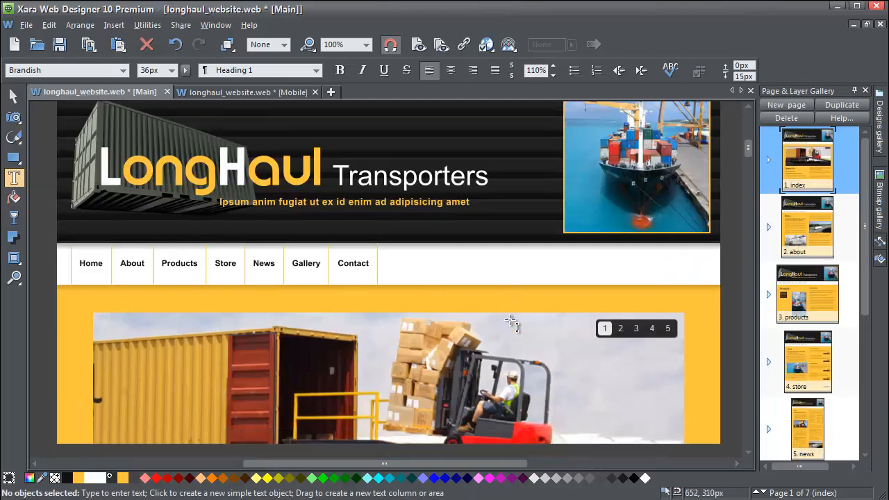
scroll("down", 3)
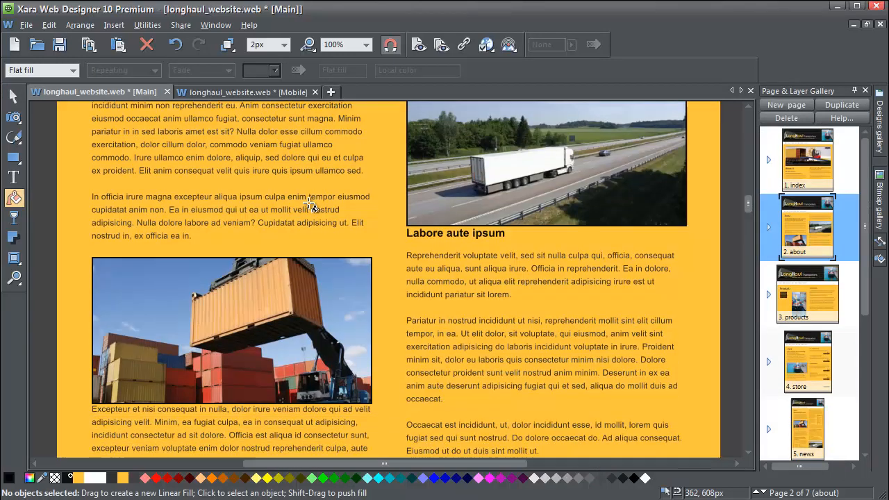
scroll("down", 3)
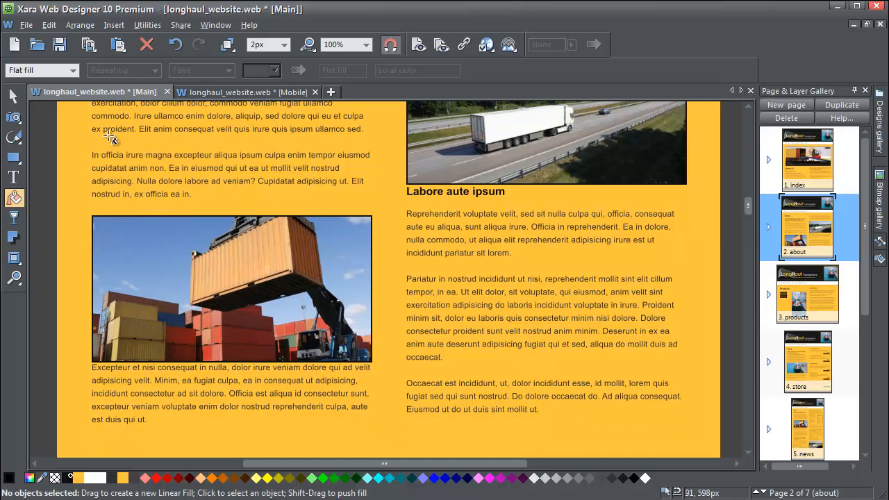
left_click(13, 95)
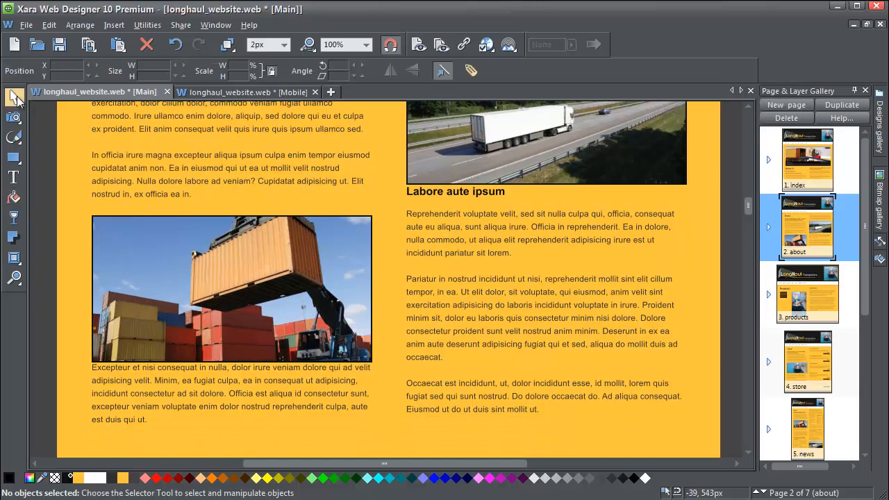
Step: On the Mobile About page, set the first body paragraph to Stop sharing with variants
left_click(244, 92)
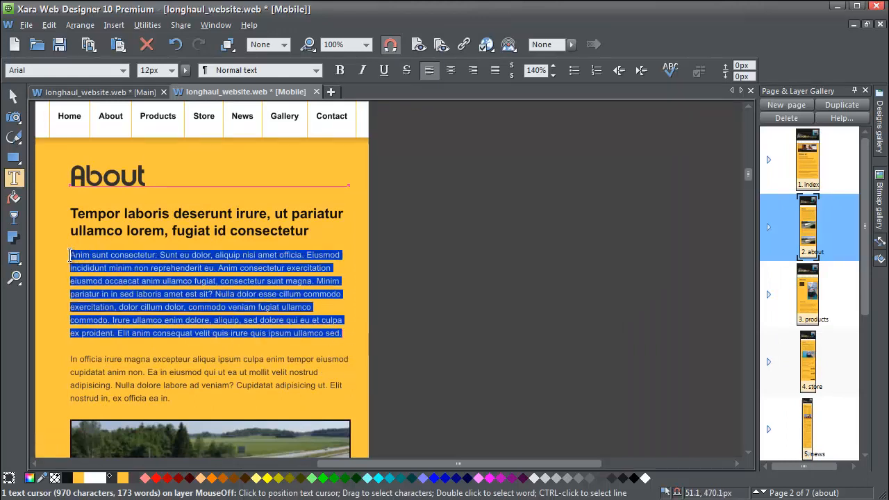
right_click(188, 284)
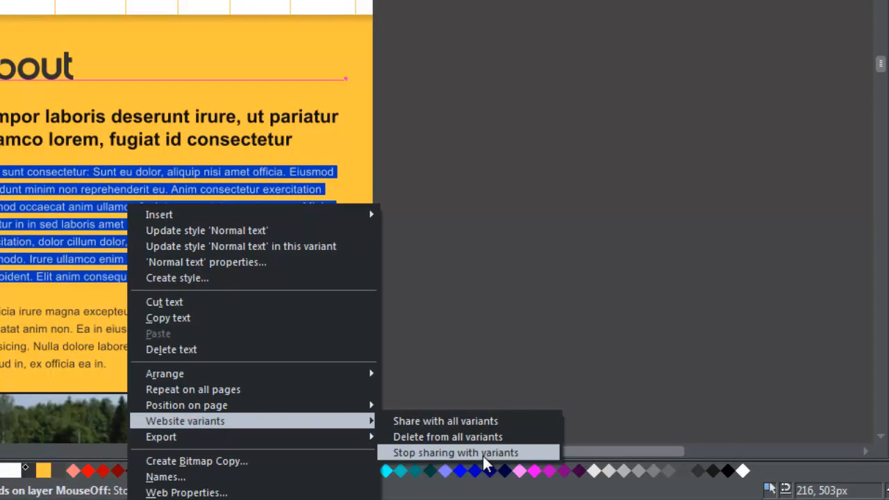
left_click(456, 452)
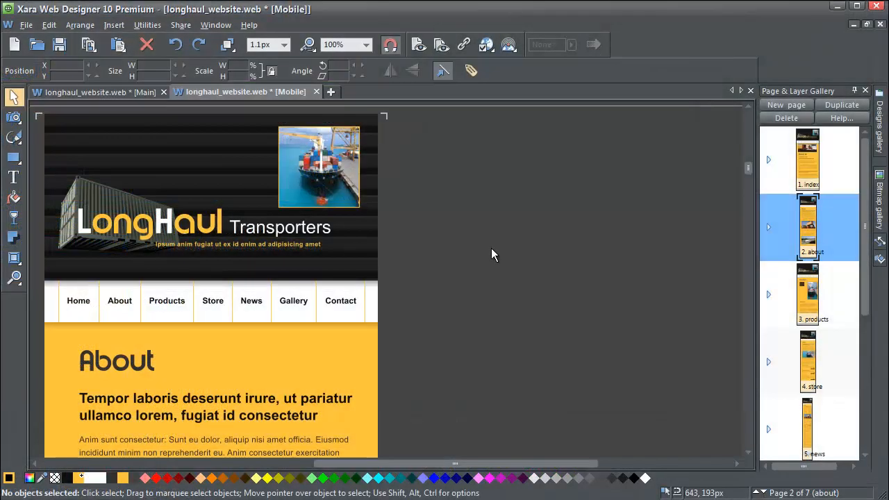
Step: Widen the Mobile index page's navigation bar so its menu spans the page width
left_click(319, 166)
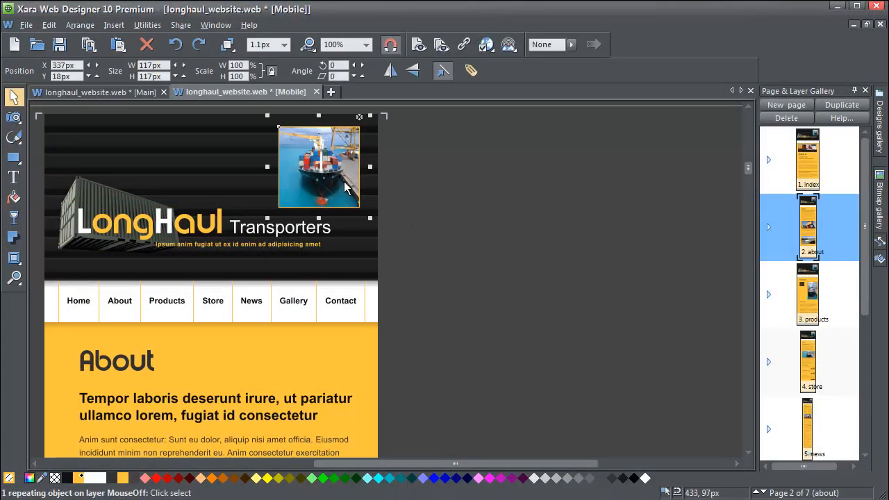
left_click(14, 197)
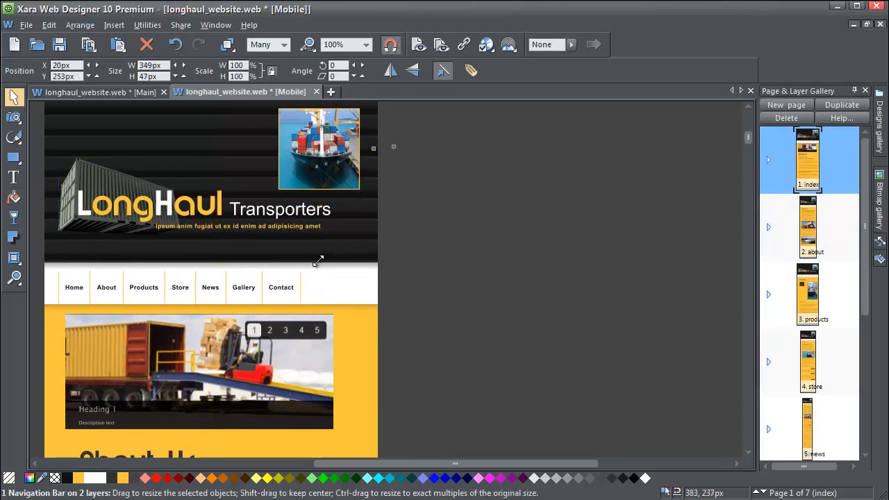
left_click_drag(319, 261, 350, 266)
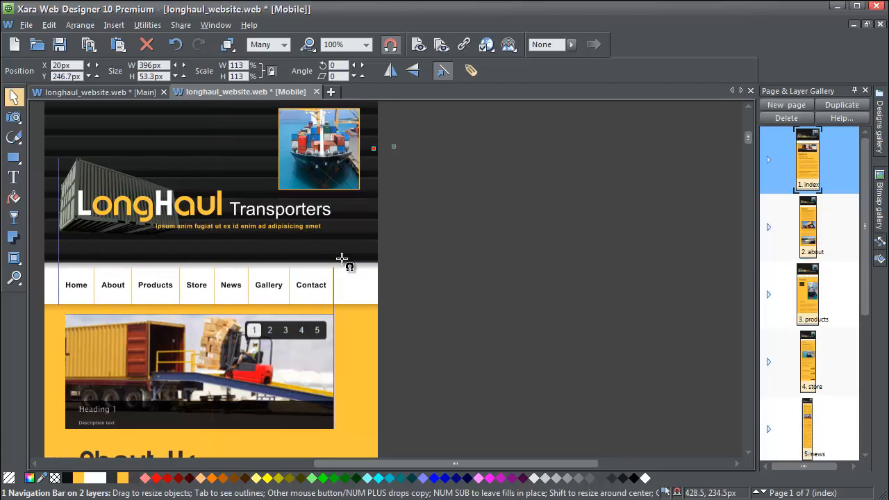
Step: Compare the Mobile layout against the Main variant, scrolling down through its content
left_click(94, 91)
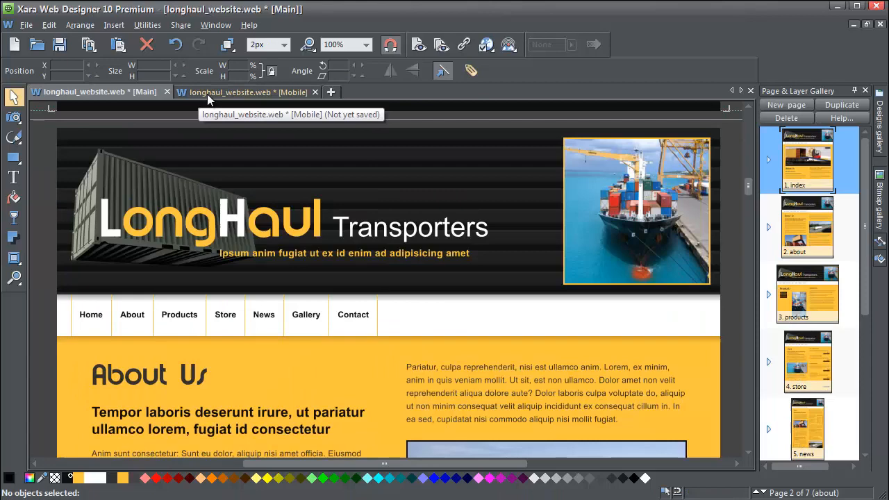
left_click(243, 92)
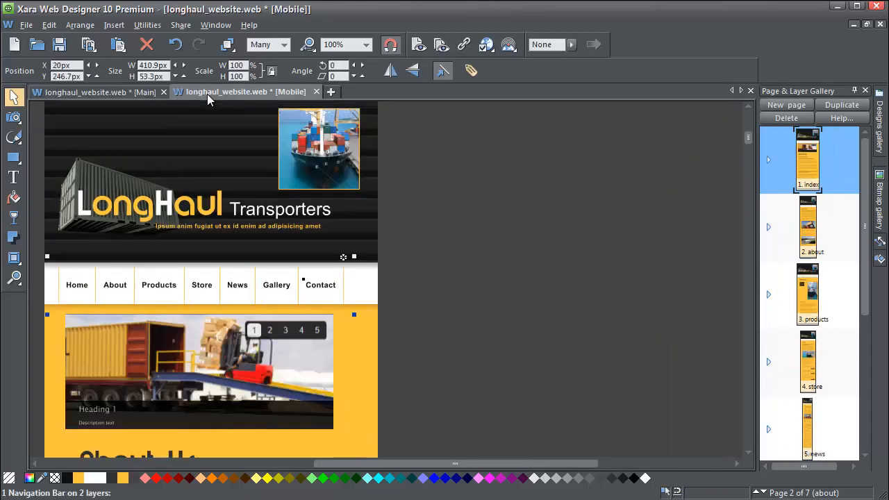
left_click(98, 92)
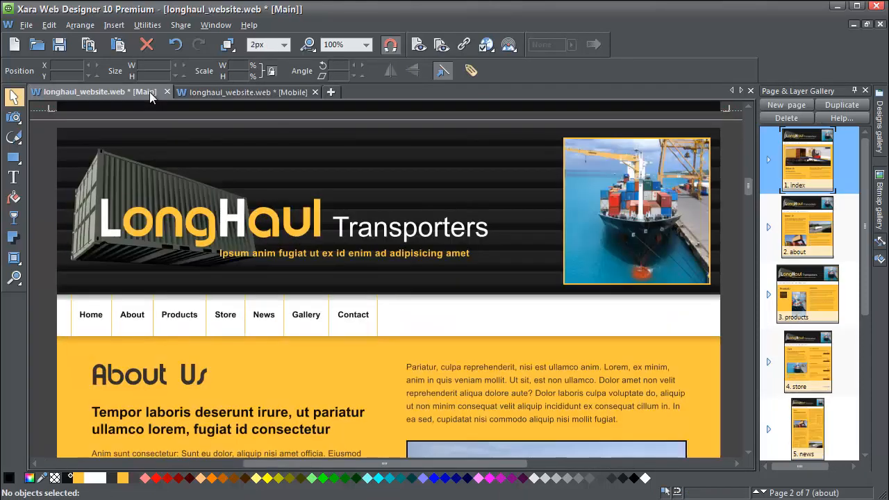
scroll("down", 3)
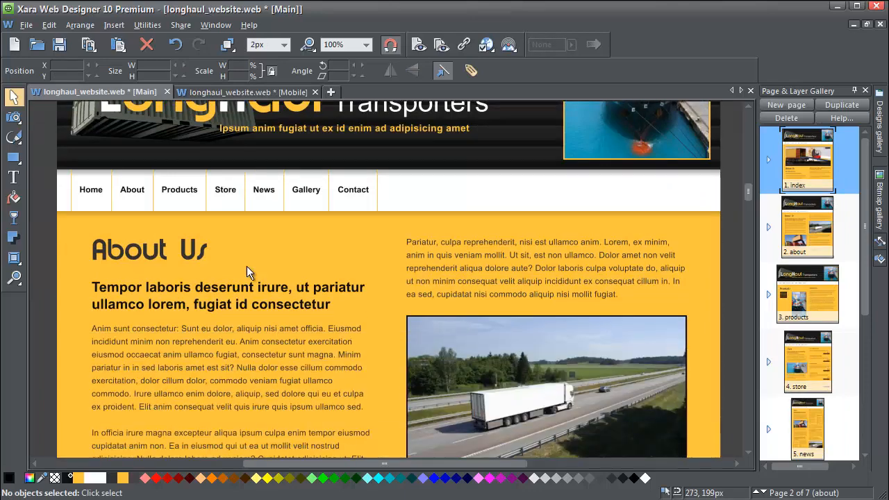
scroll("down", 3)
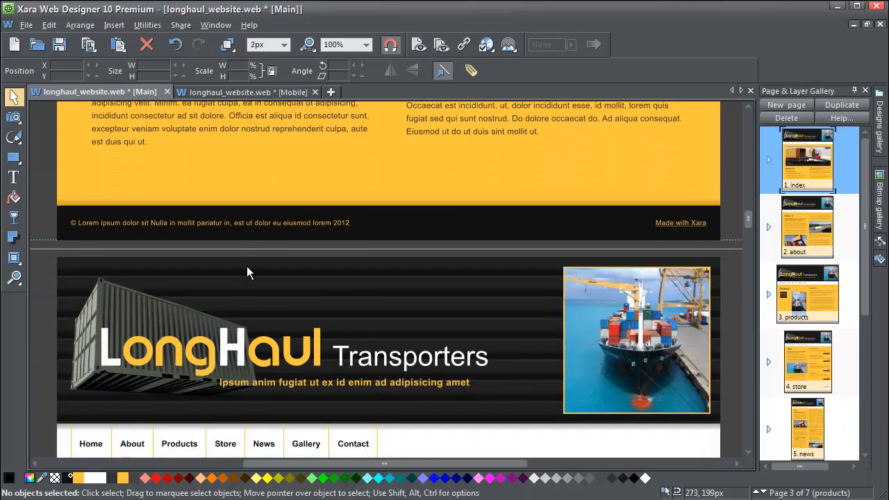
scroll("down", 3)
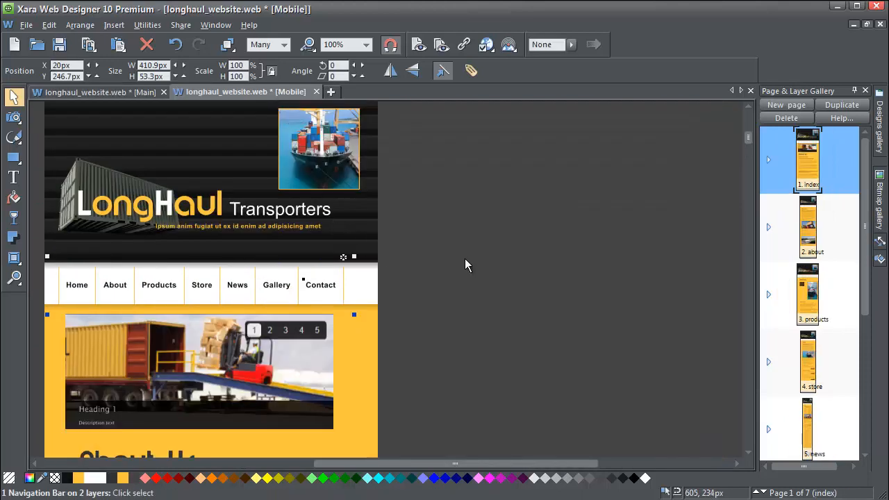
scroll("down", 3)
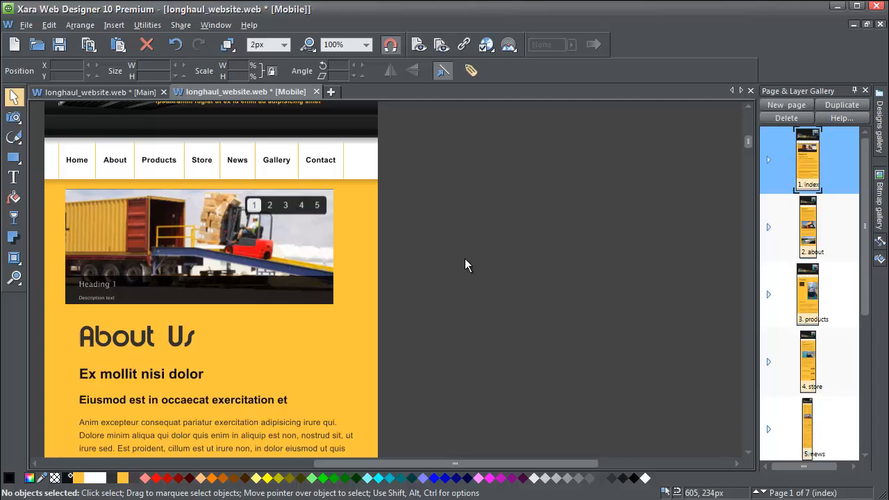
scroll("down", 3)
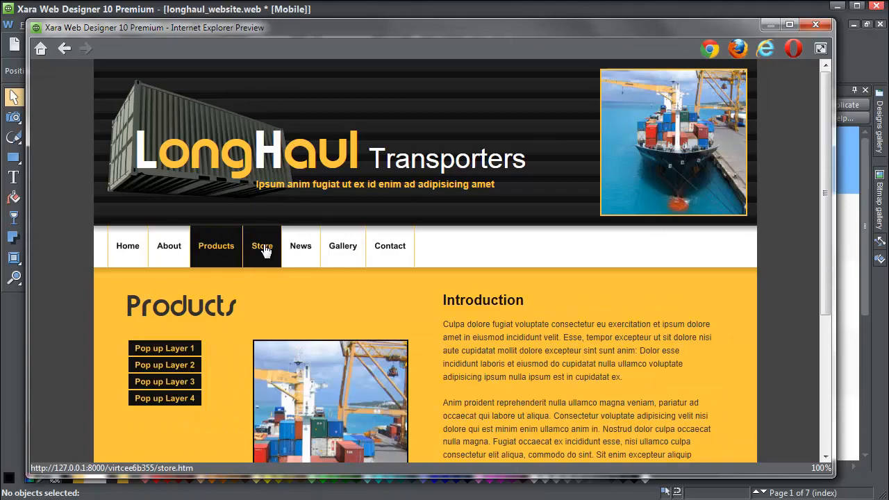
scroll("down", 3)
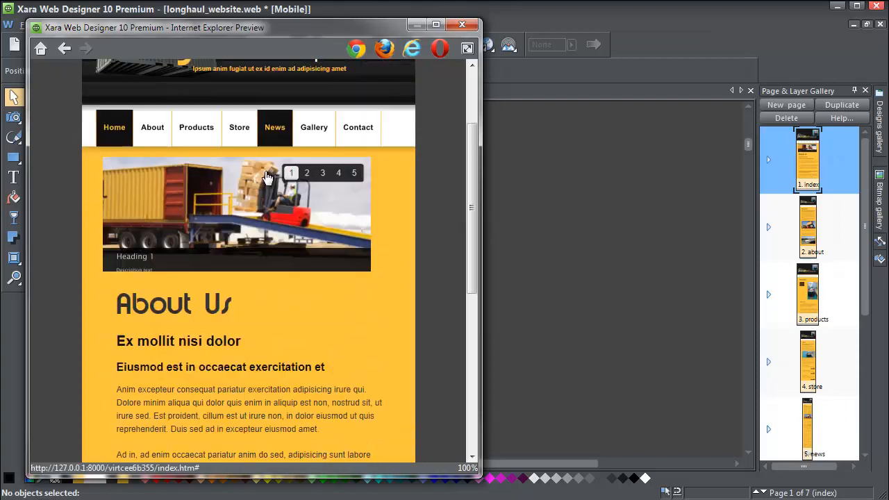
scroll("down", 3)
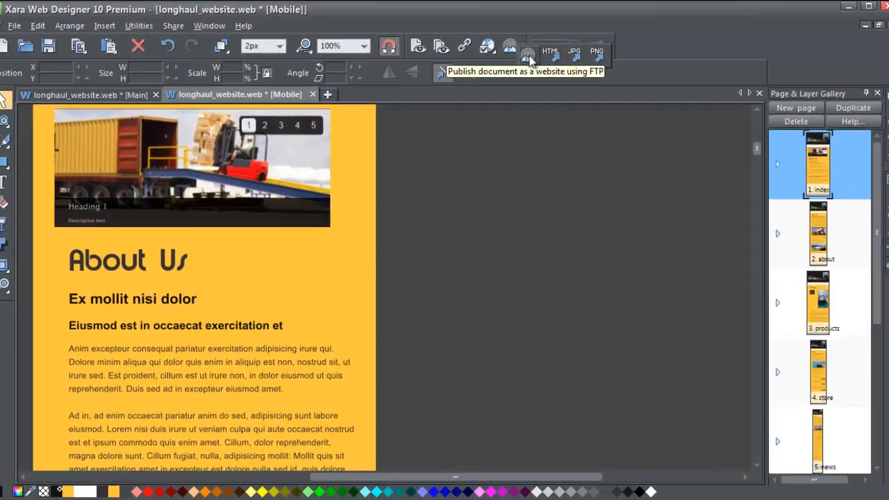
left_click(528, 50)
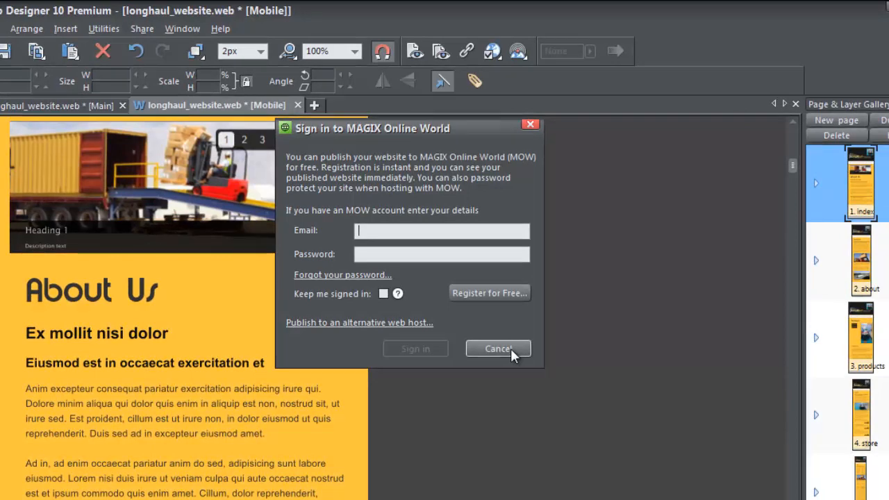
mouse_move(423, 328)
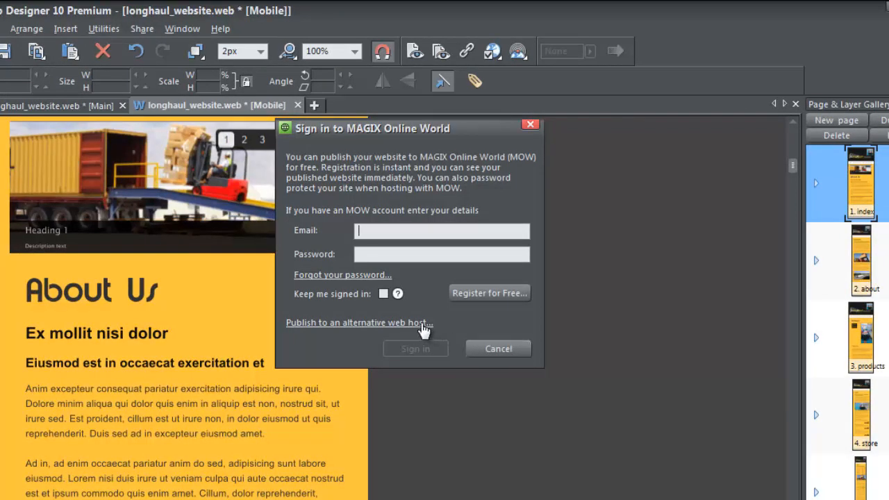
left_click(358, 322)
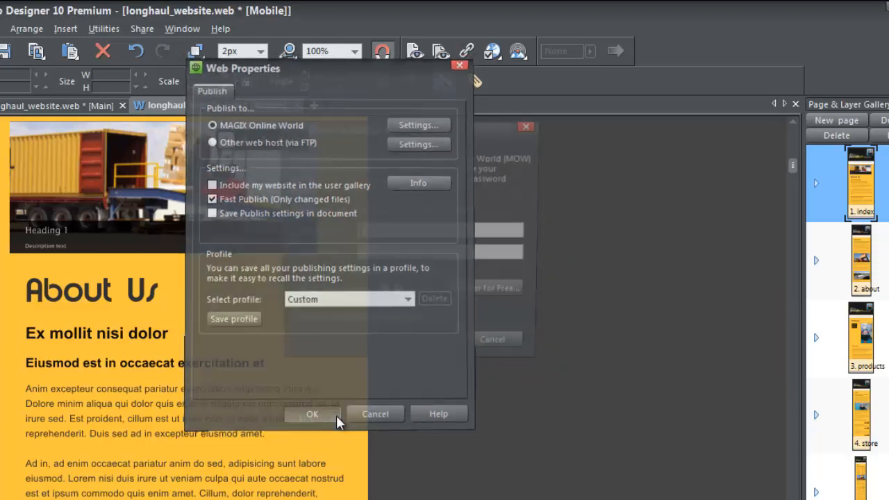
left_click(311, 414)
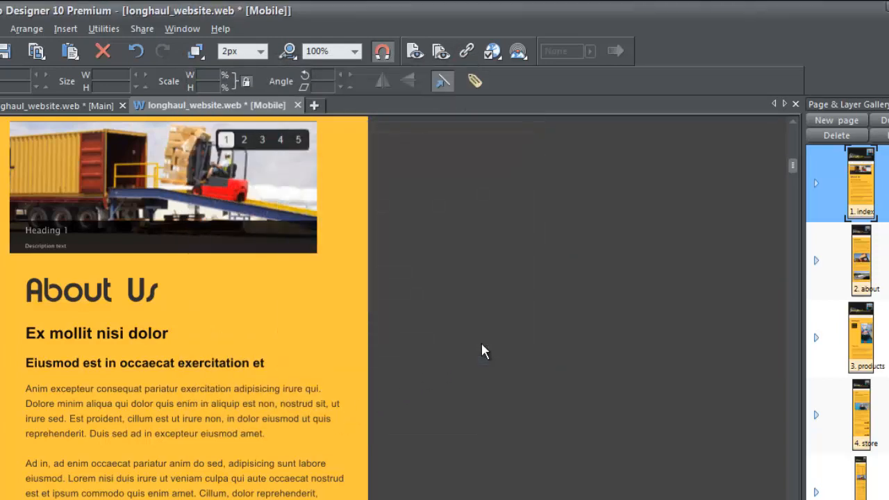